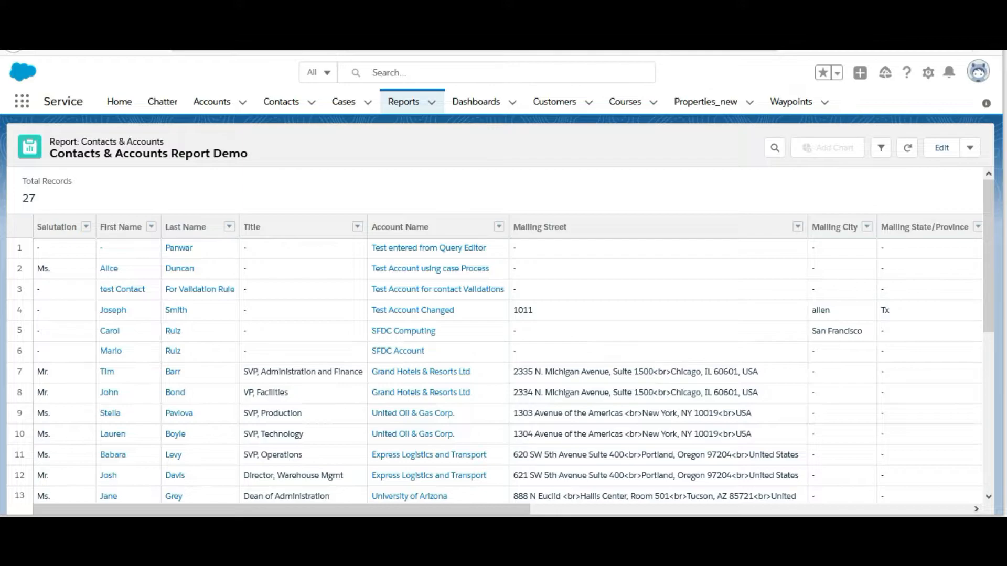
pyautogui.moveTo(408, 54)
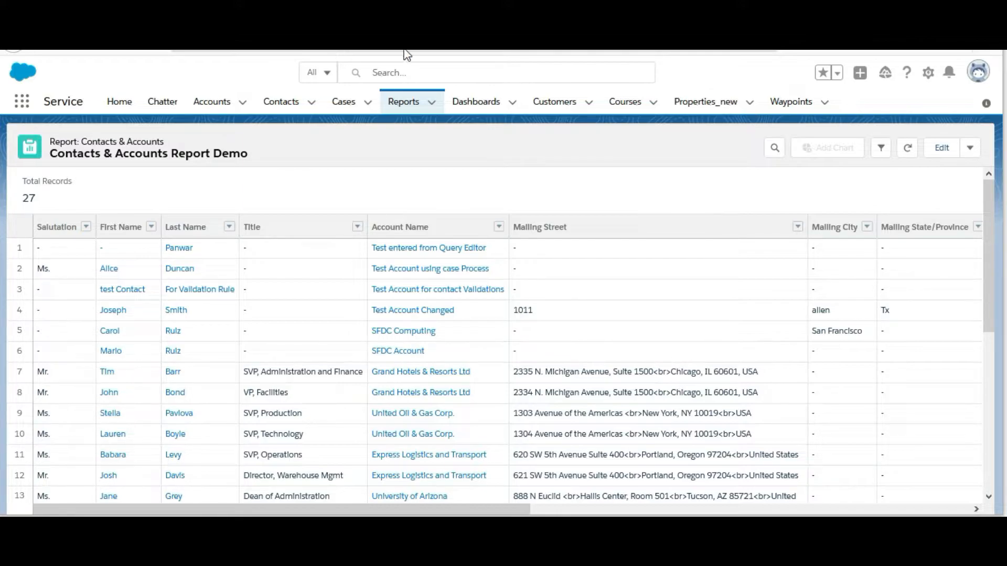
pyautogui.moveTo(476, 102)
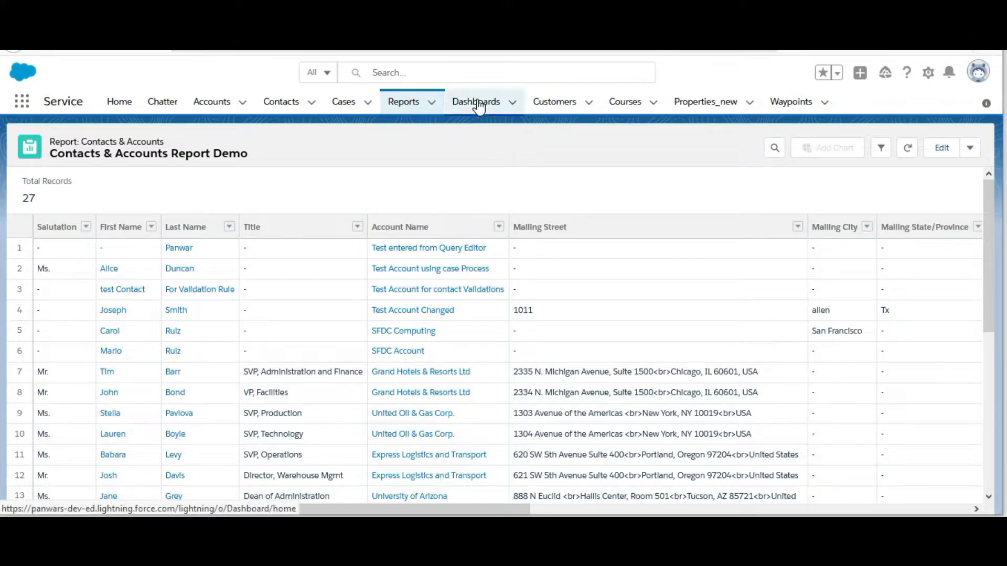
# - Go to the Dashboards home to list the recent dashboards
pyautogui.click(476, 102)
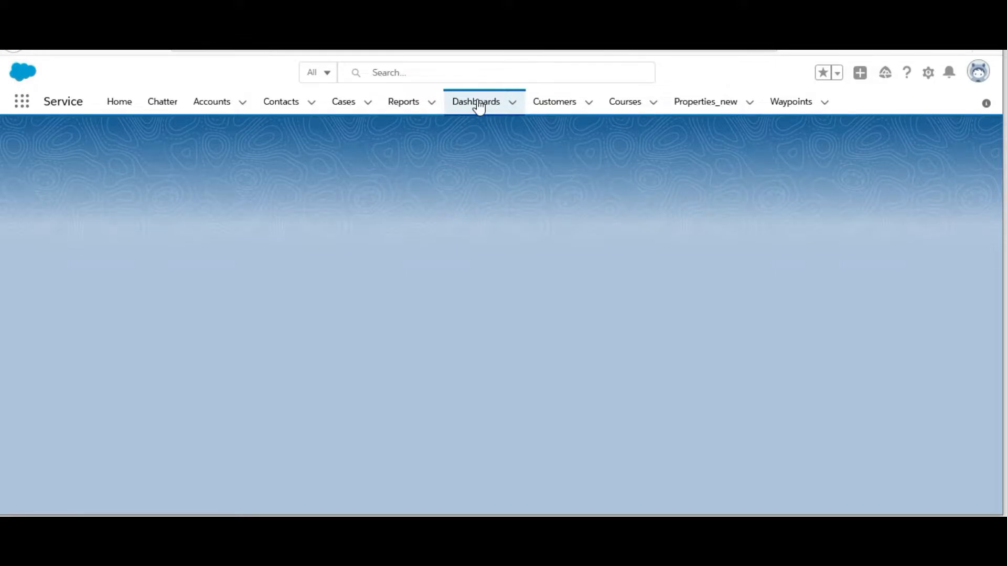
pyautogui.click(475, 102)
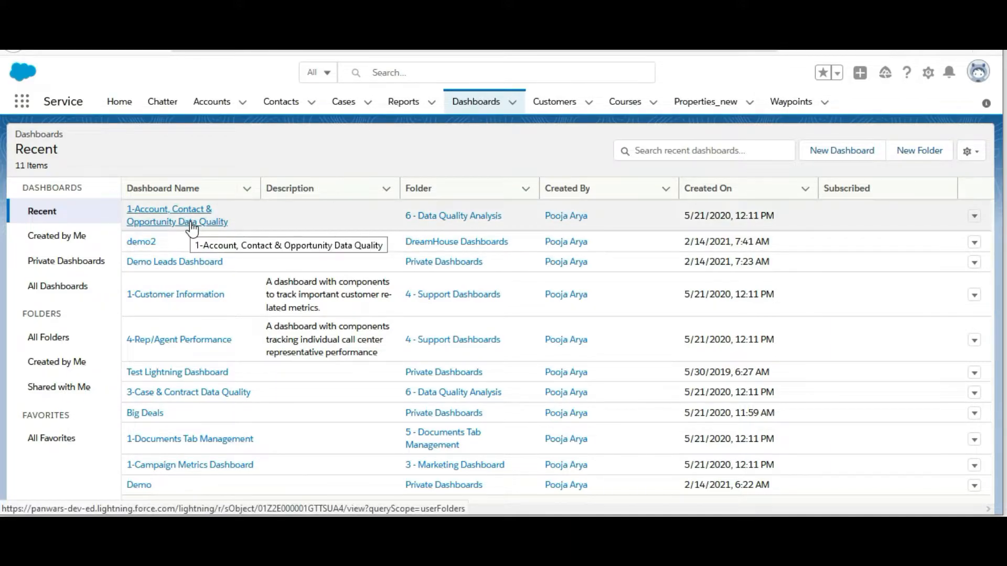
pyautogui.moveTo(193, 227)
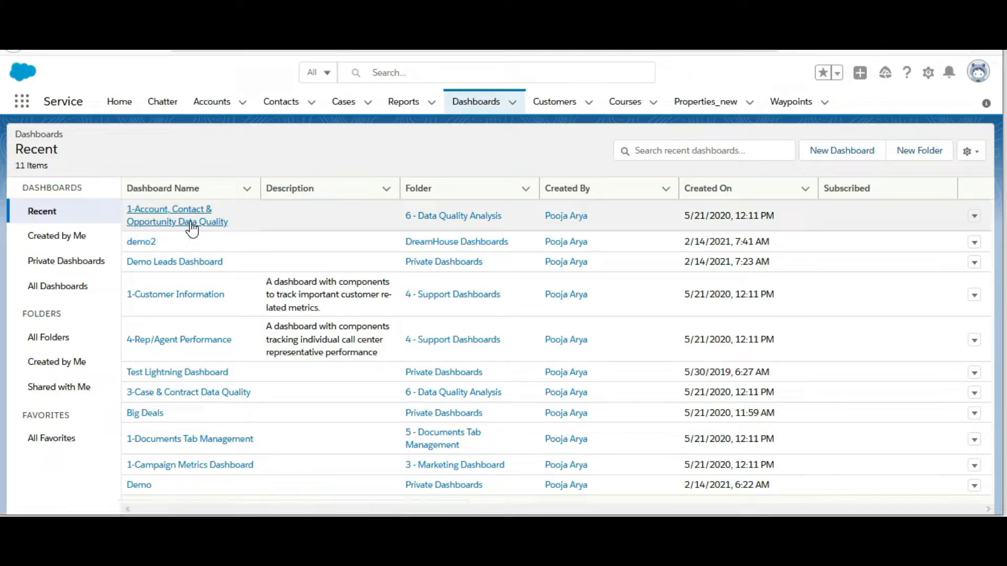
# - Load the 1-Account, Contact & Opportunity Data Quality dashboard from the Recent list
pyautogui.click(176, 215)
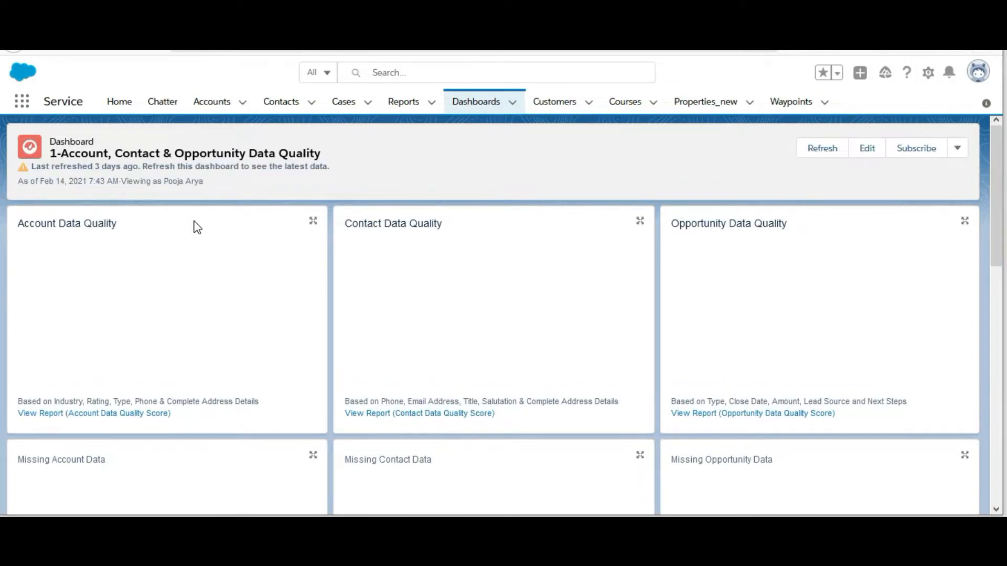
pyautogui.moveTo(743, 301)
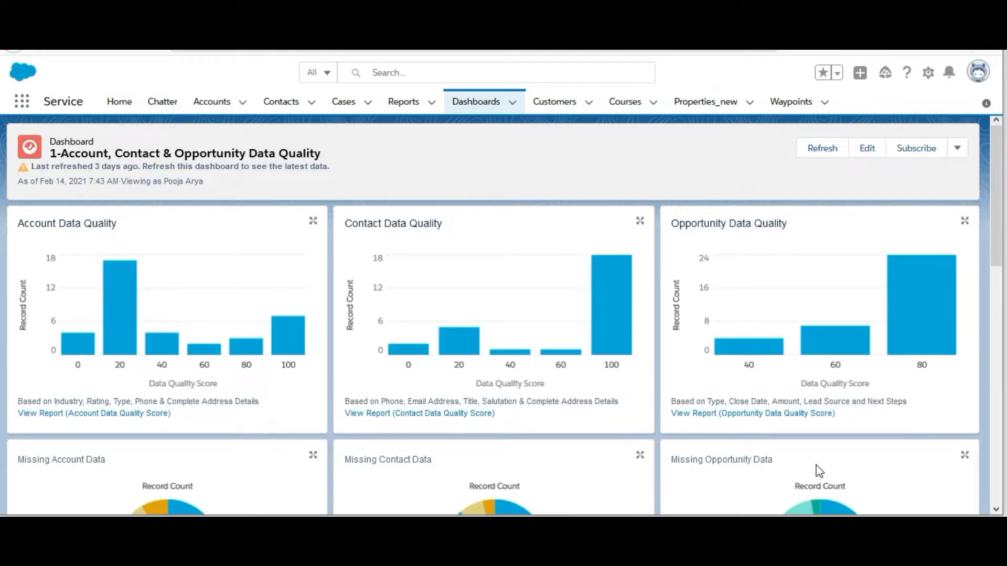
pyautogui.moveTo(819, 470)
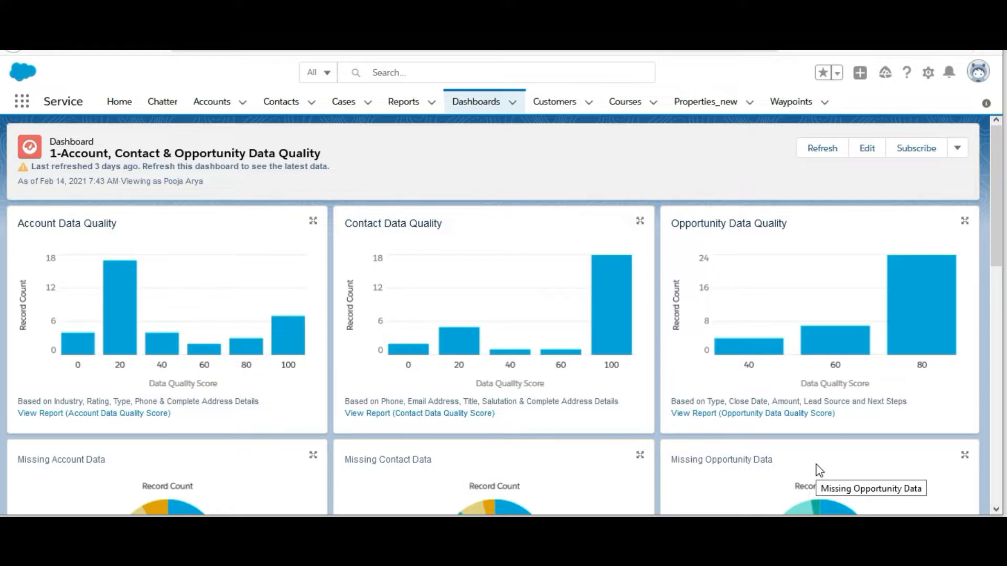
pyautogui.moveTo(377, 354)
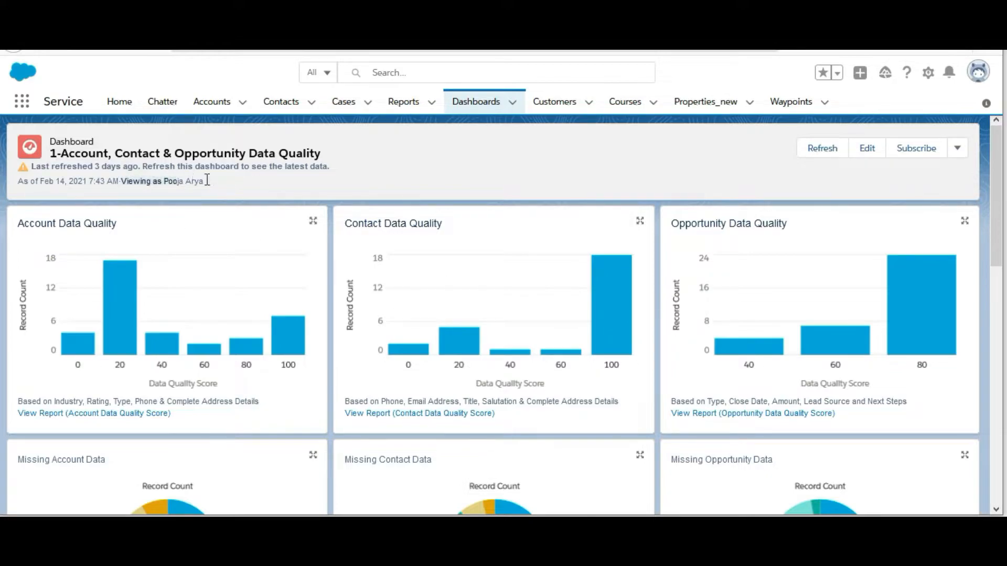
pyautogui.moveTo(217, 184)
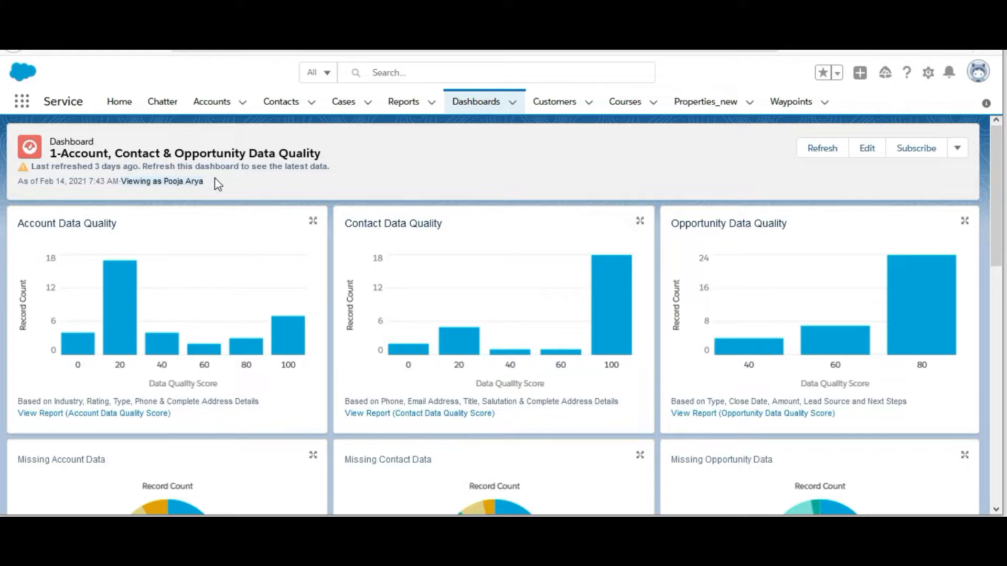
pyautogui.moveTo(607, 401)
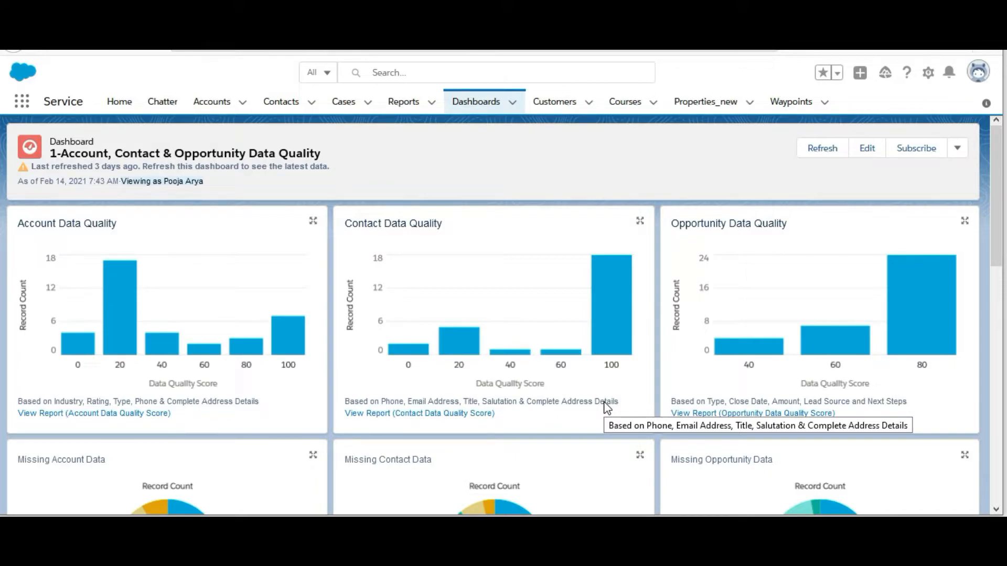
pyautogui.moveTo(450, 276)
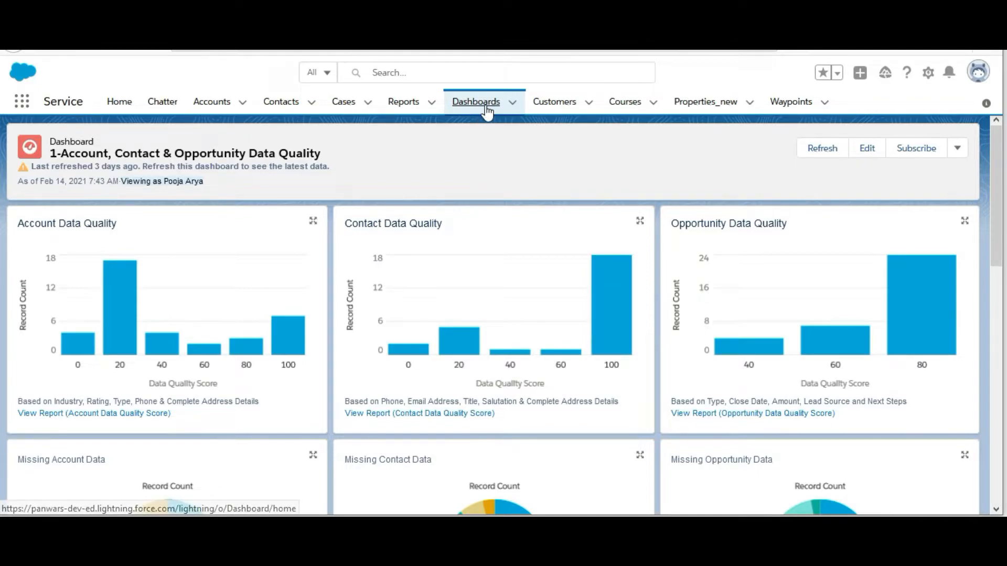
# - Create a new dashboard named 'Demo Dashboard', keeping the Private Dashboards folder
pyautogui.click(475, 102)
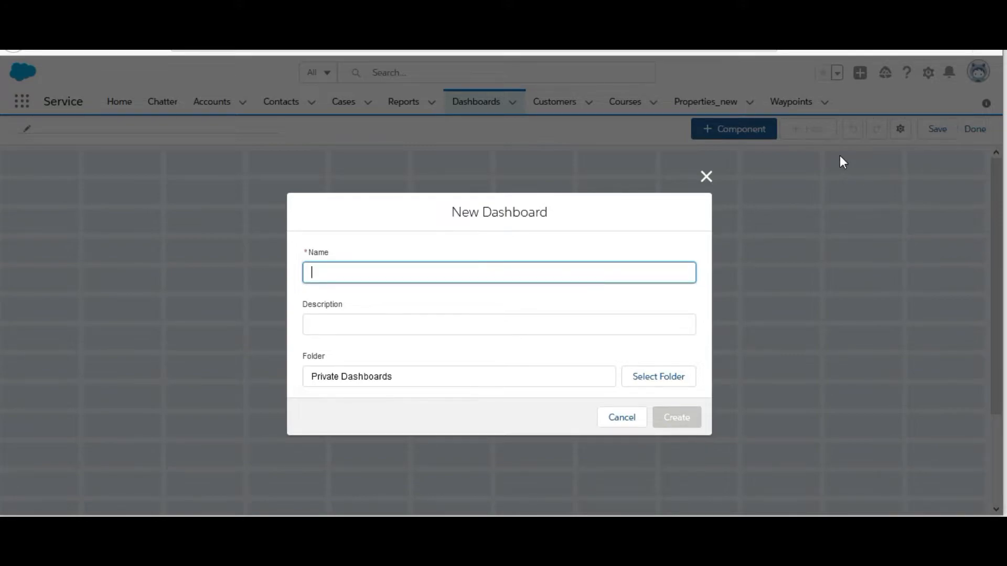
pyautogui.write('Demo Dashboard')
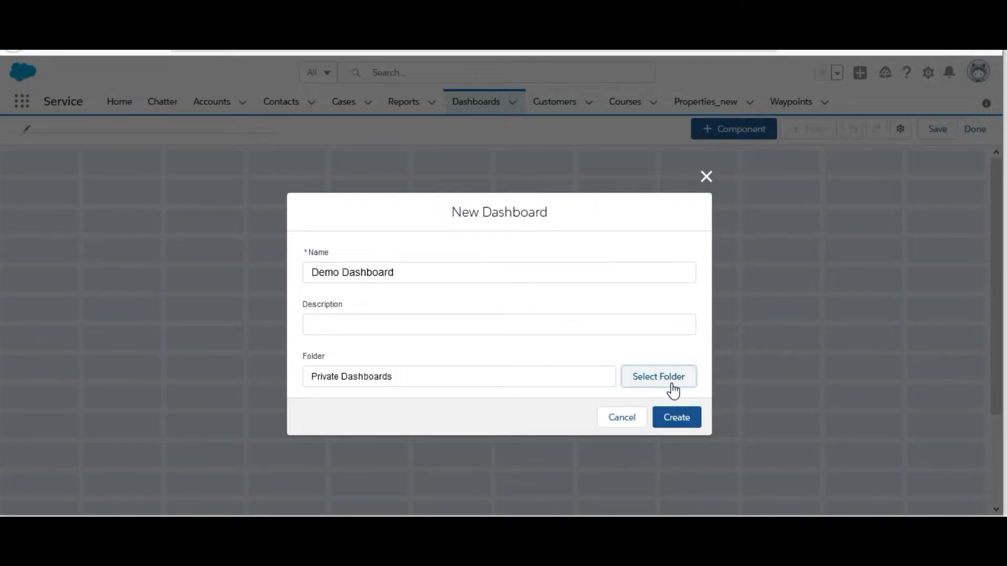
pyautogui.click(658, 376)
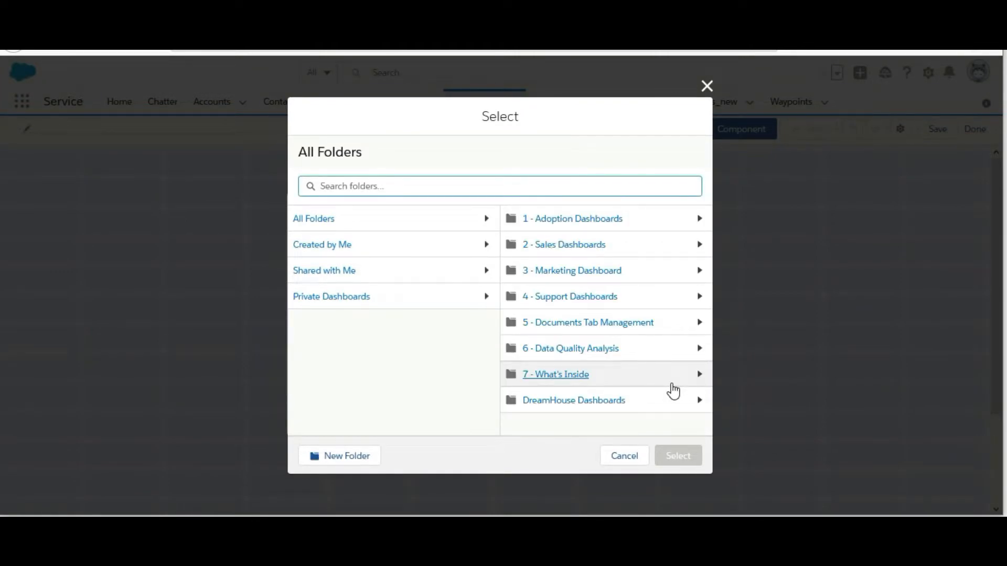
pyautogui.moveTo(636, 458)
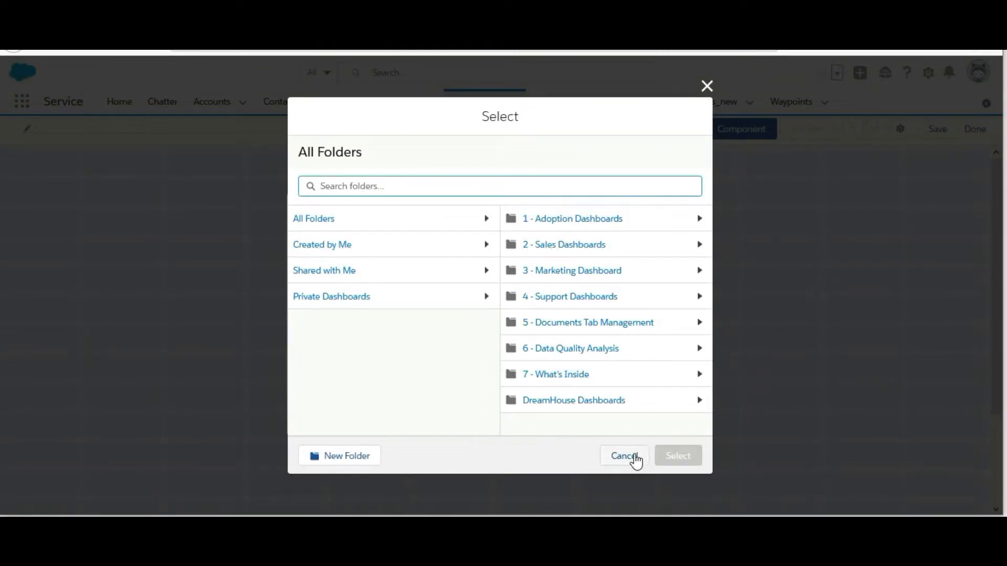
pyautogui.click(622, 455)
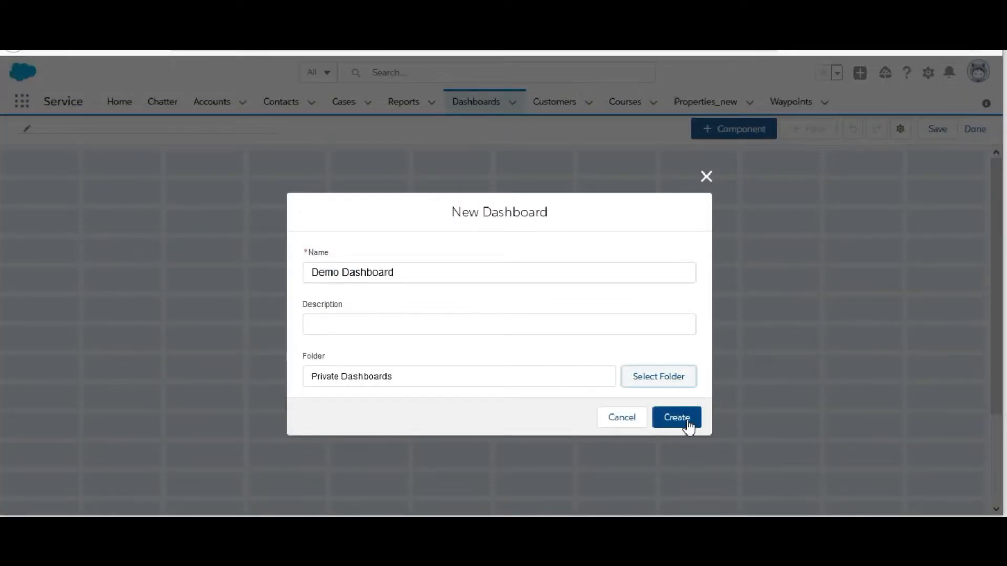
pyautogui.click(675, 417)
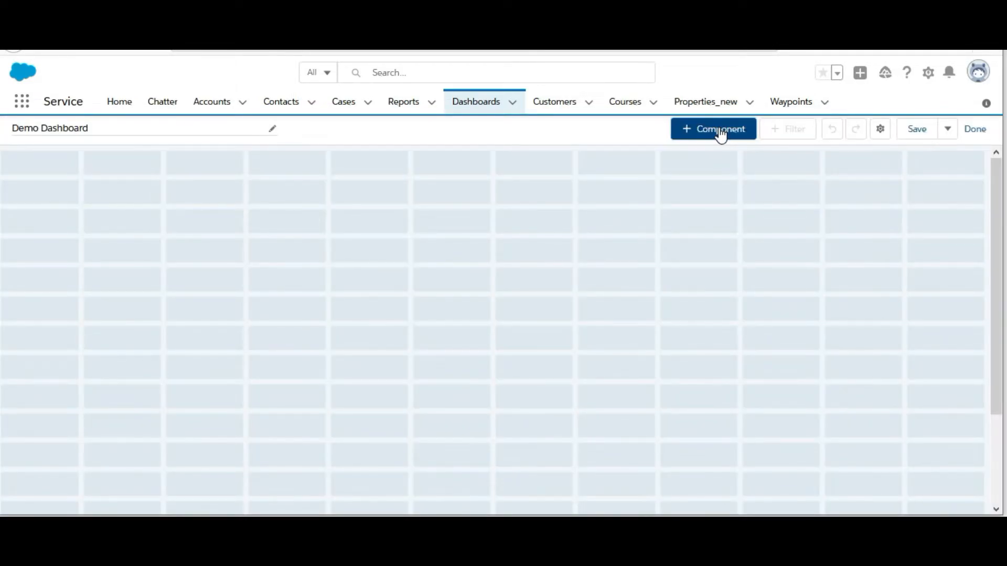
# - Add a component from the Lead Sources report displayed as a donut chart
pyautogui.click(713, 129)
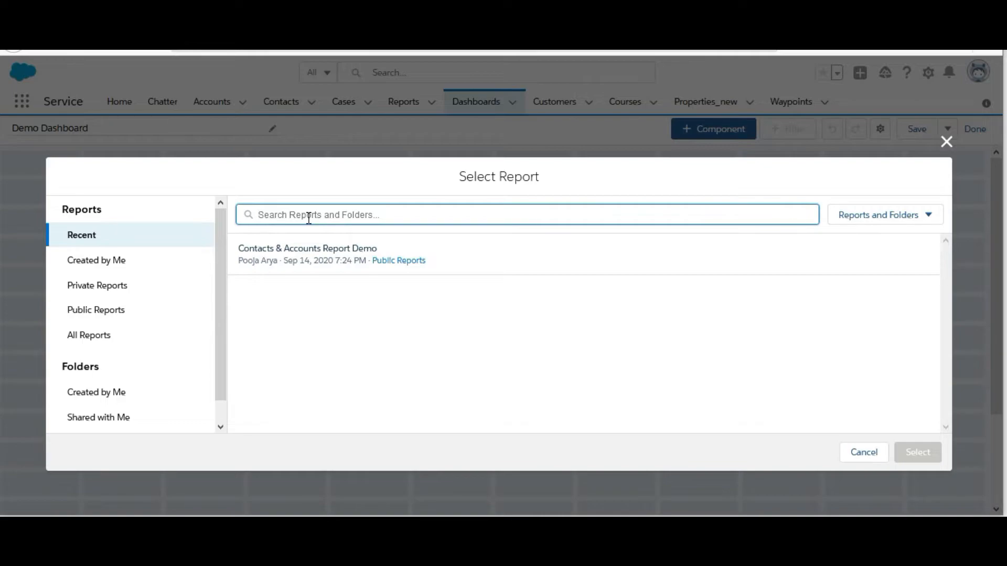
pyautogui.write('lead source')
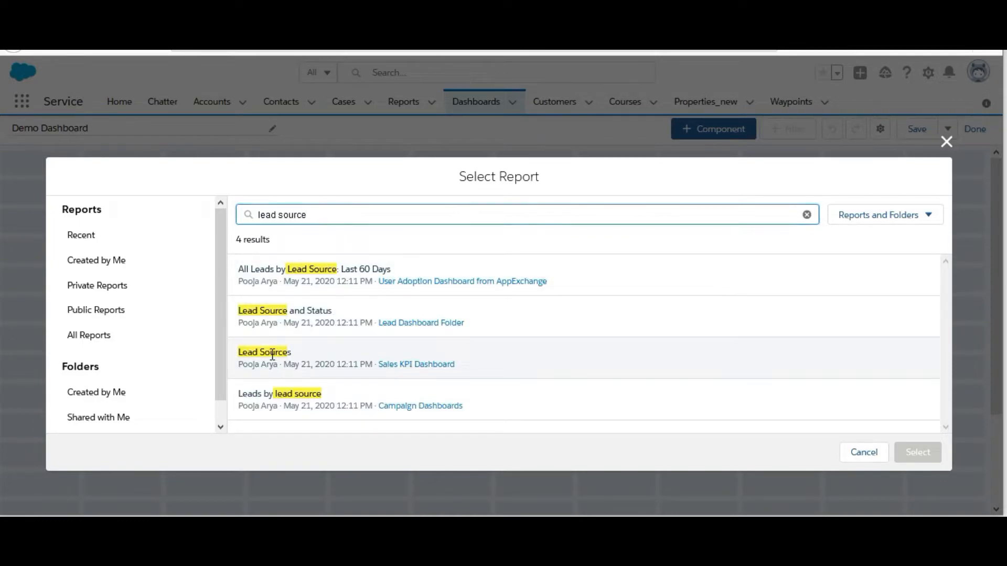
pyautogui.click(264, 352)
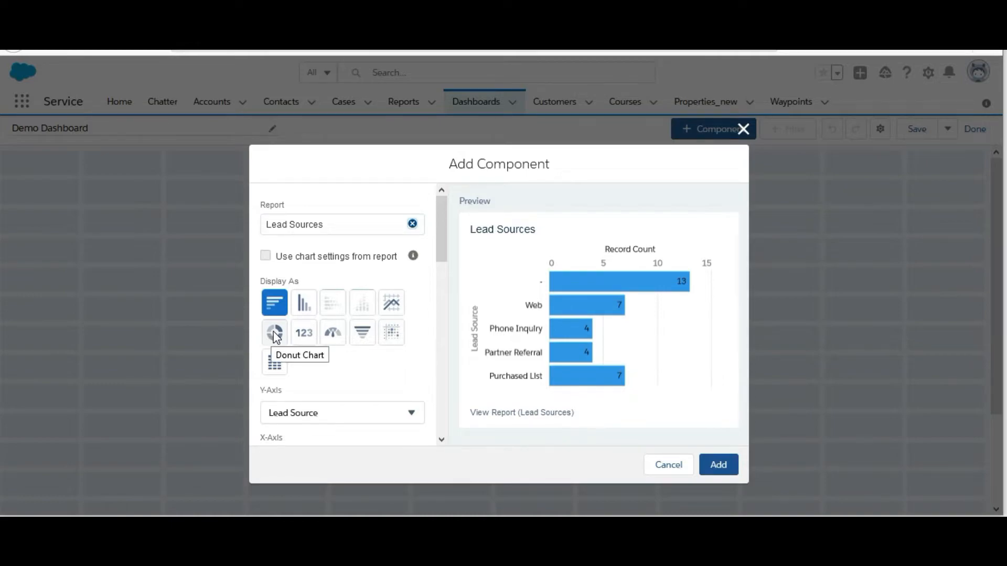
pyautogui.moveTo(275, 339)
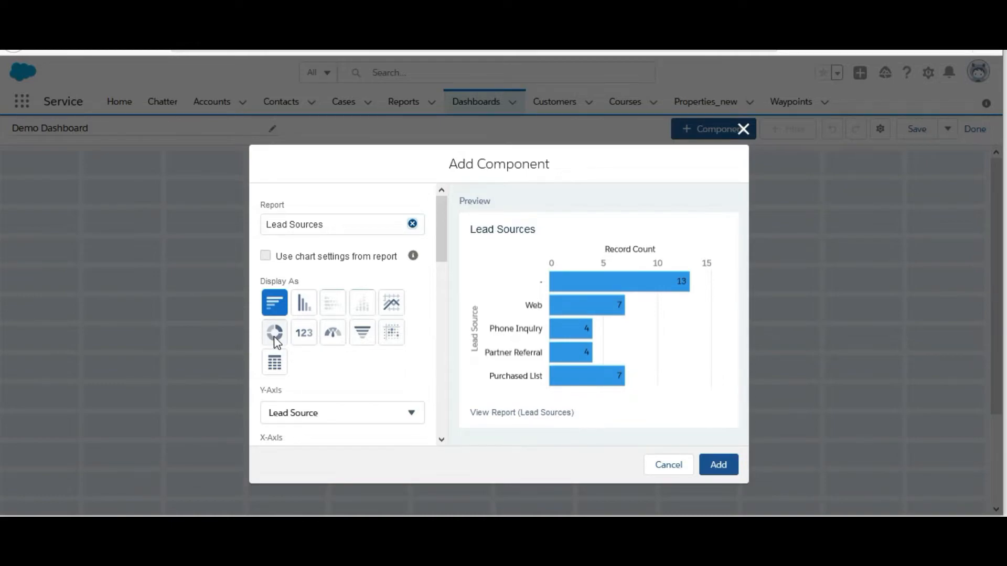
pyautogui.click(273, 332)
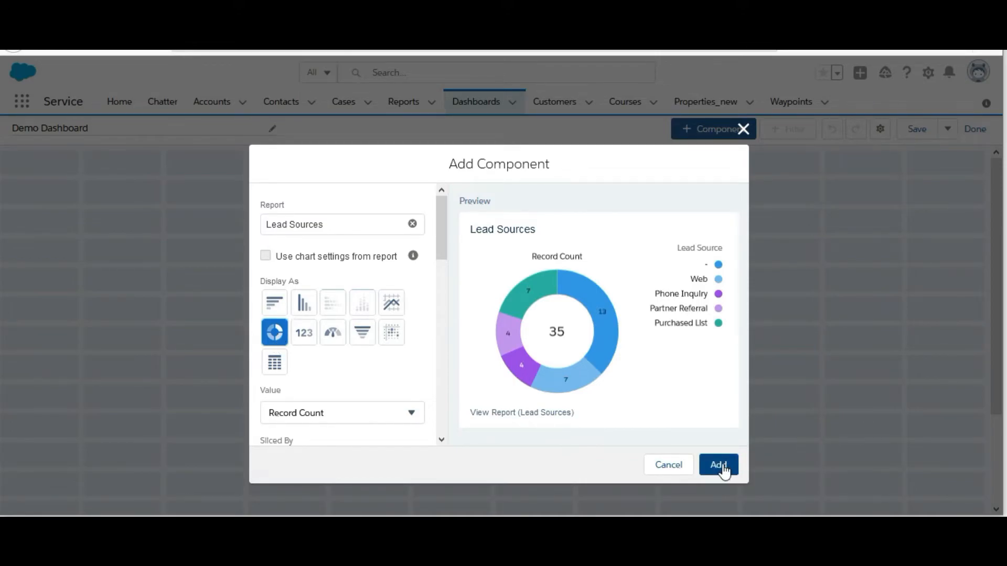
pyautogui.click(717, 465)
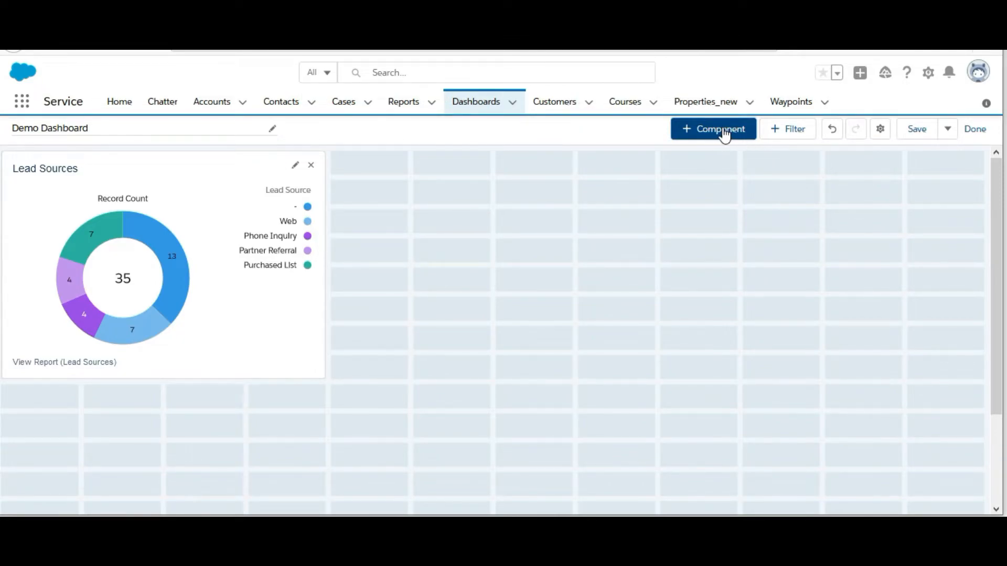
# - Add a second component from the Leads by Web report as a bar chart
pyautogui.click(713, 128)
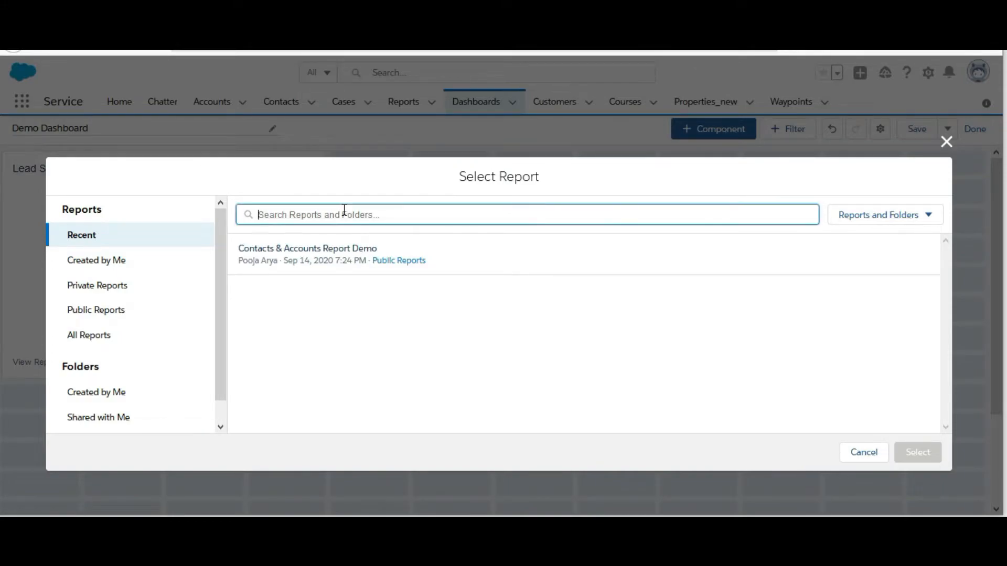
pyautogui.write('leads by we')
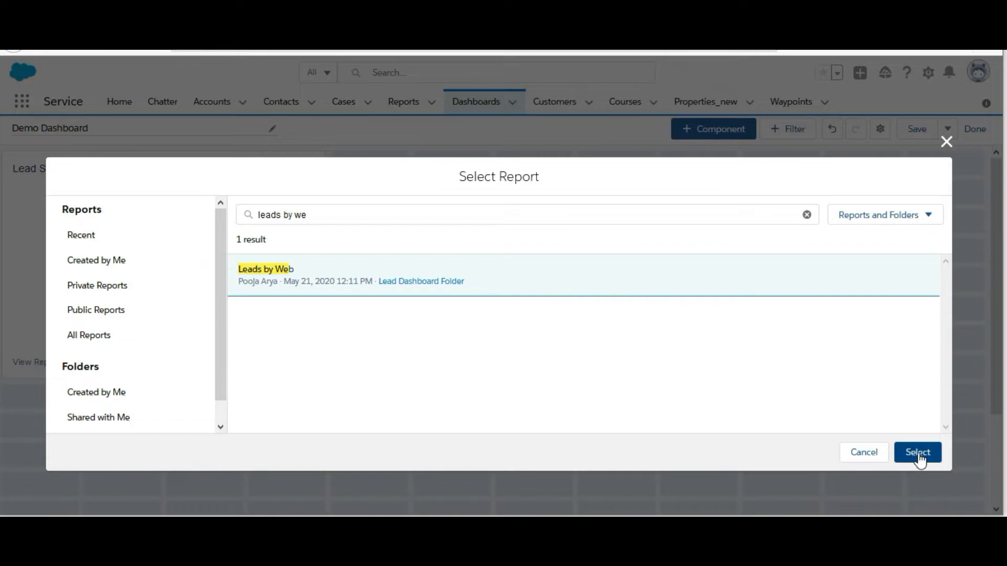
pyautogui.click(917, 452)
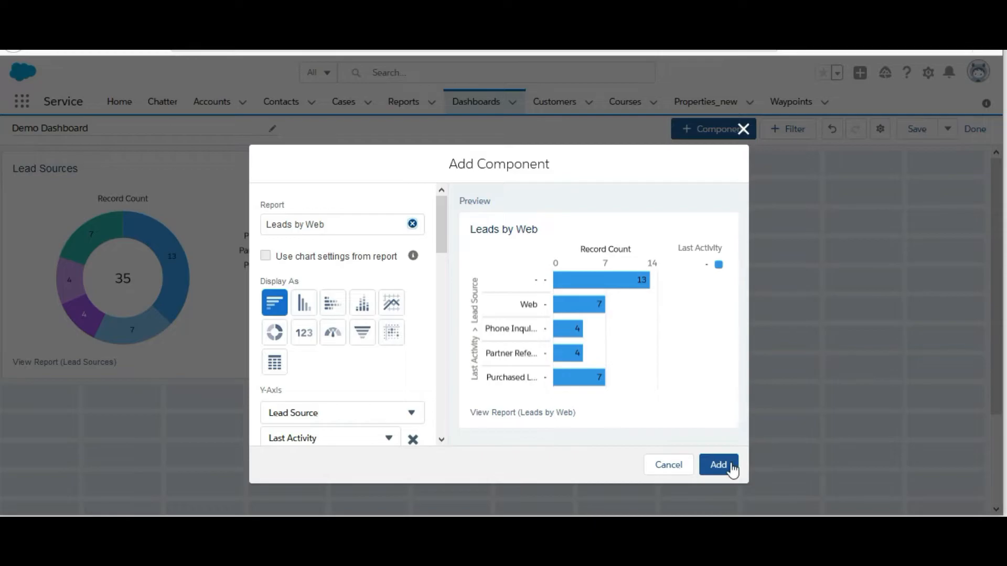
pyautogui.click(718, 465)
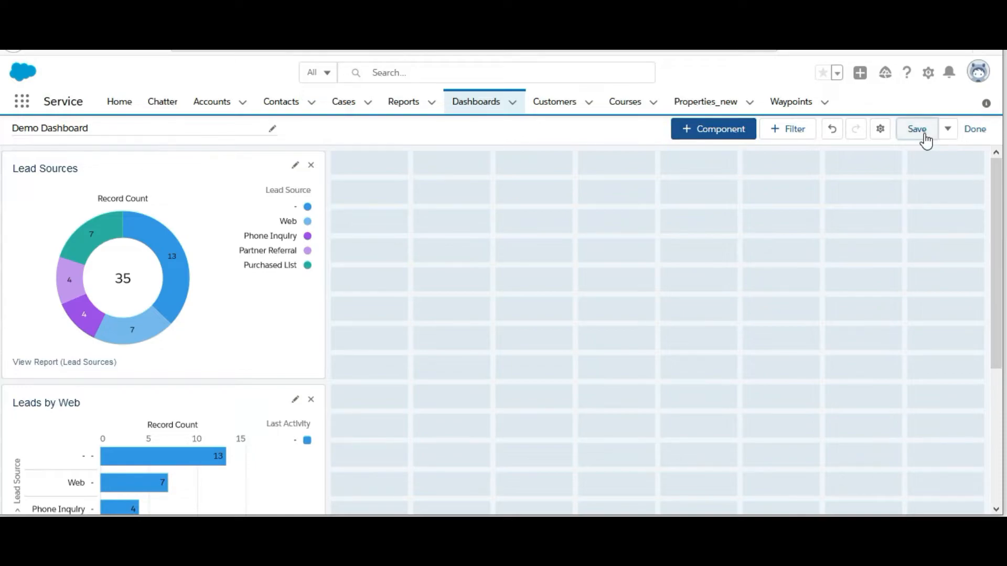
# - Save Demo Dashboard and finish editing
pyautogui.click(917, 129)
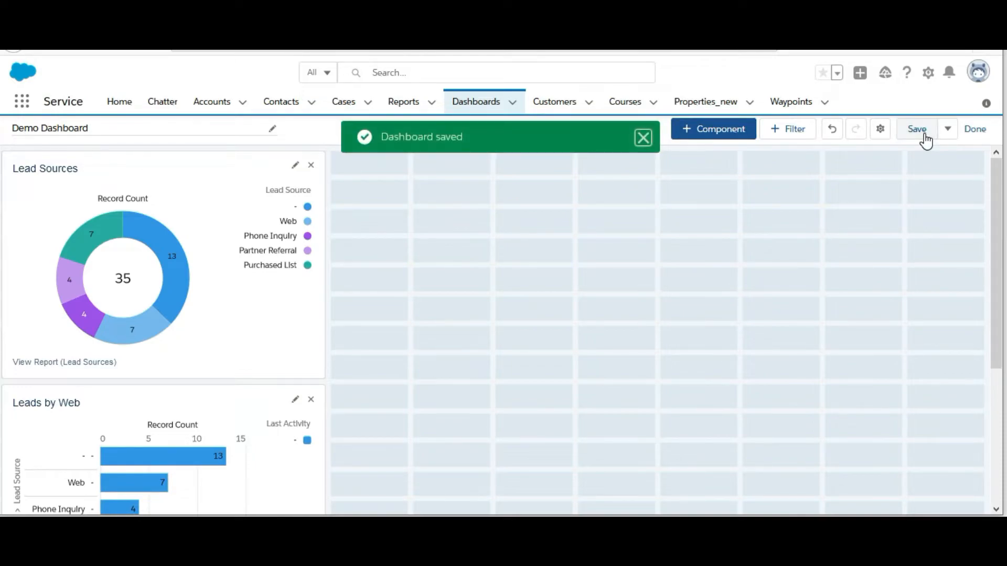
pyautogui.click(975, 129)
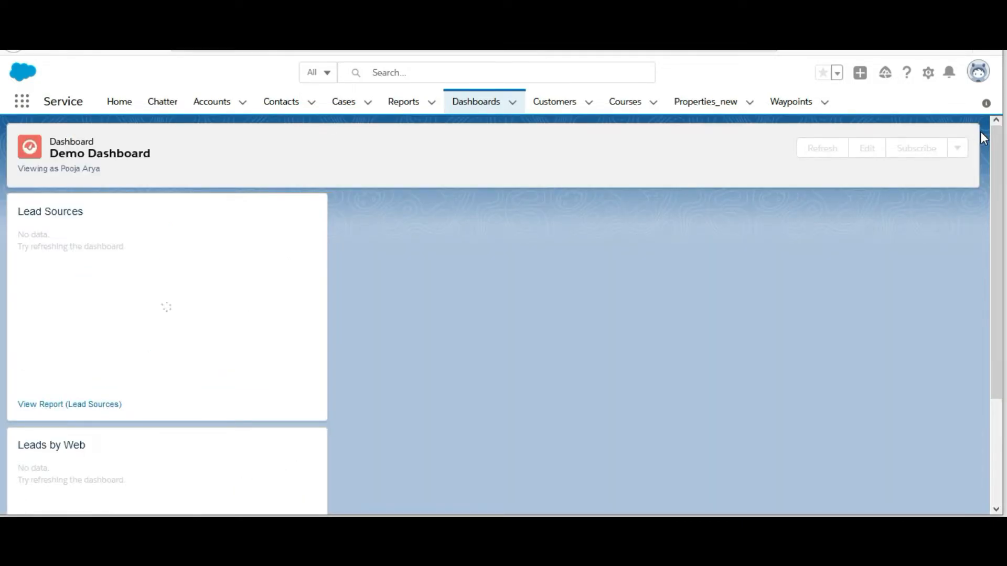
pyautogui.moveTo(1000, 204)
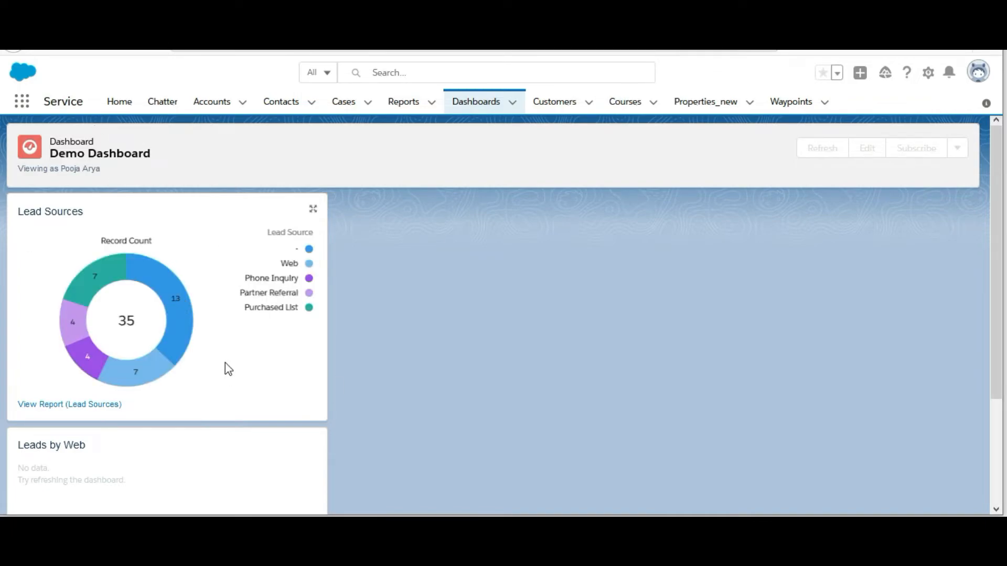
# - Refresh the dashboard and scroll to check the loaded Leads by Web chart
pyautogui.click(822, 147)
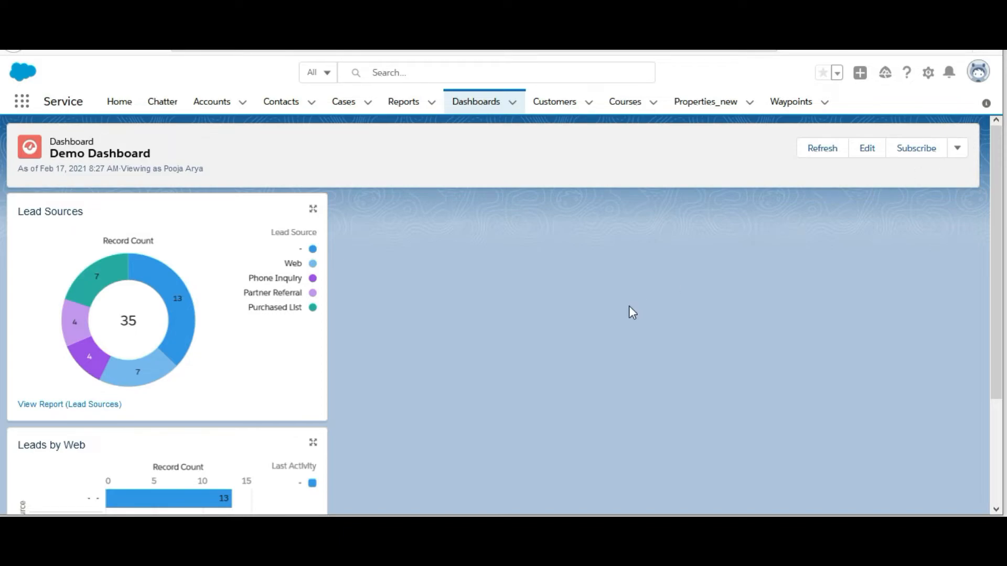
pyautogui.moveTo(517, 240)
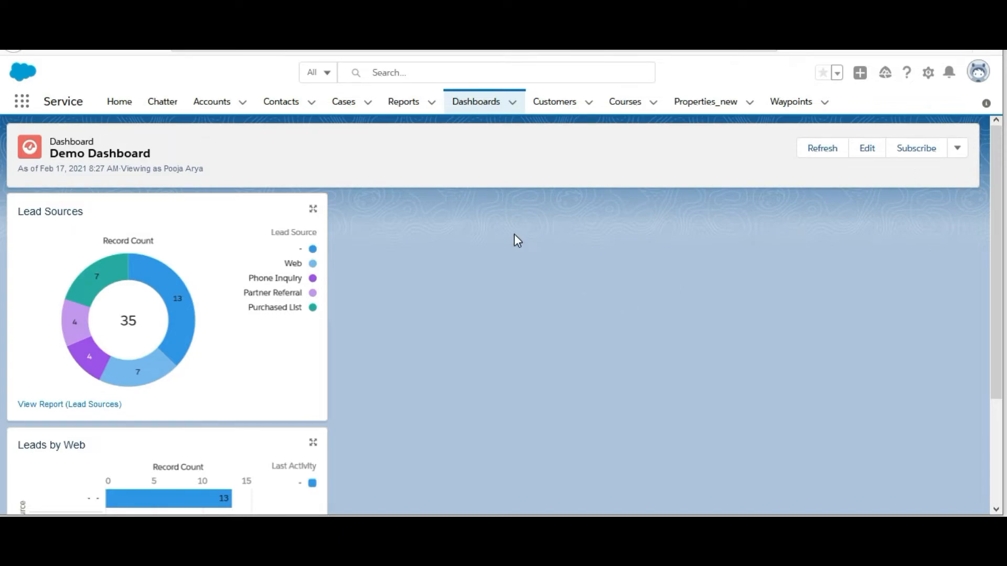
pyautogui.moveTo(252, 231)
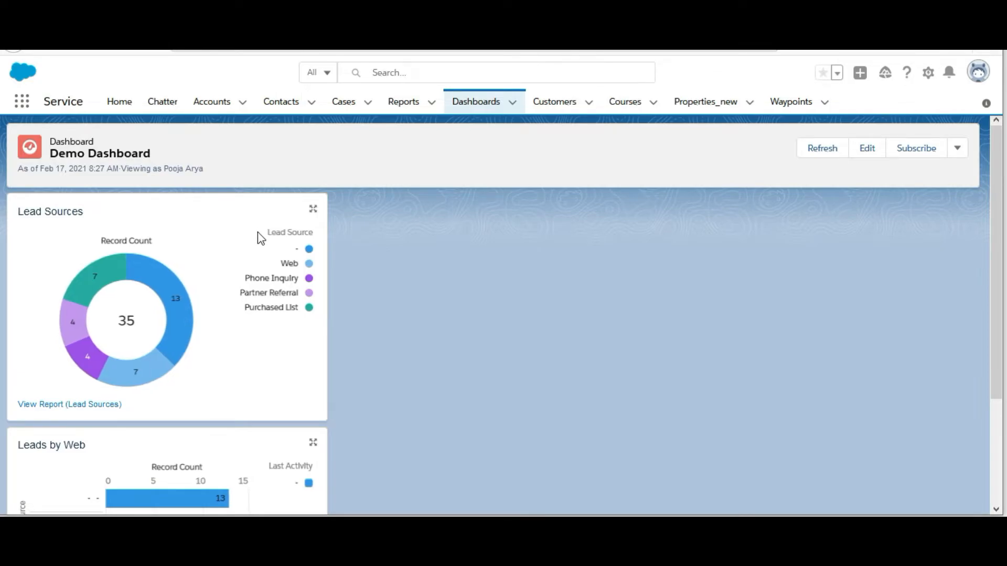
pyautogui.scroll(-3)
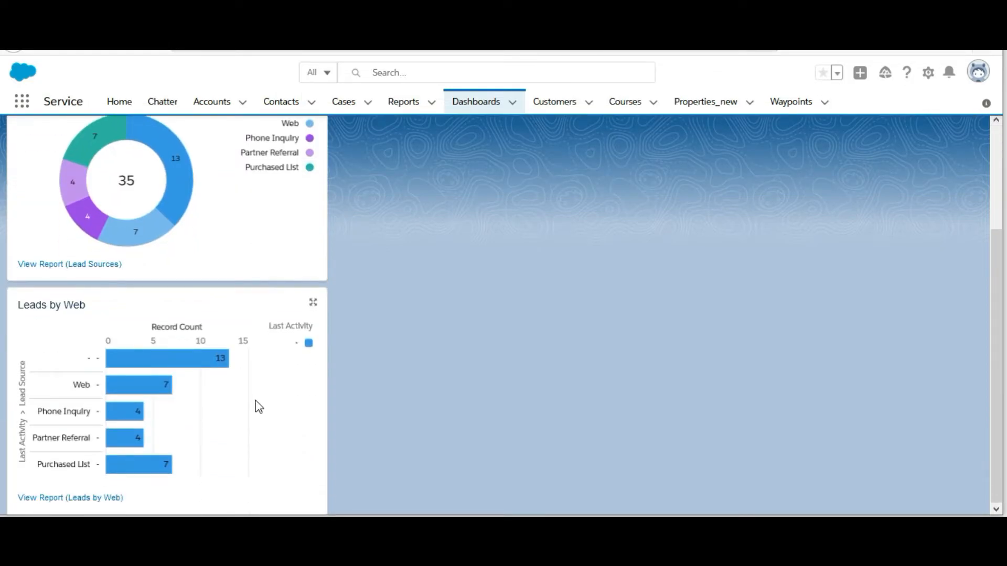
pyautogui.moveTo(245, 240)
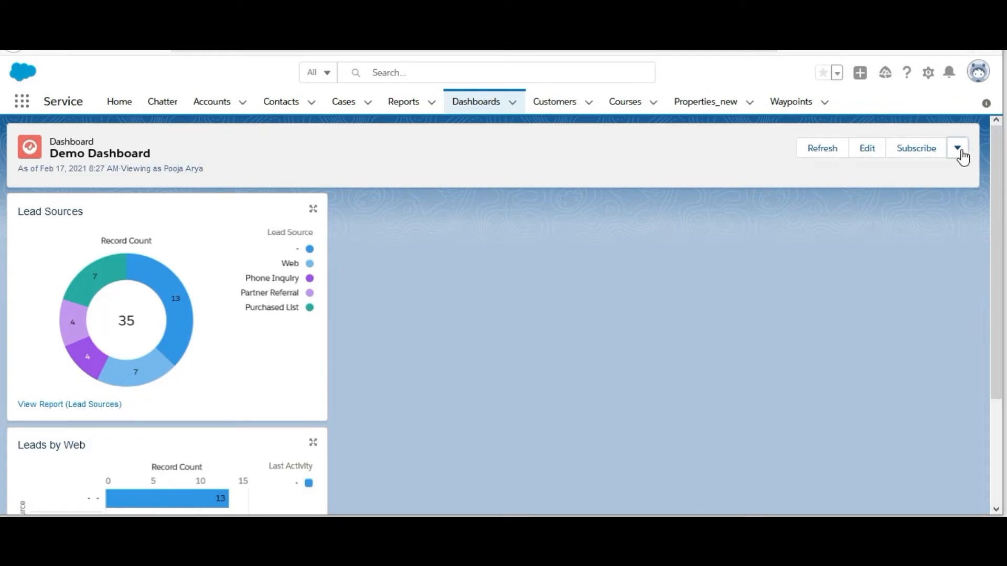
# - Reopen Demo Dashboard in the dashboard builder via the header actions
pyautogui.click(957, 148)
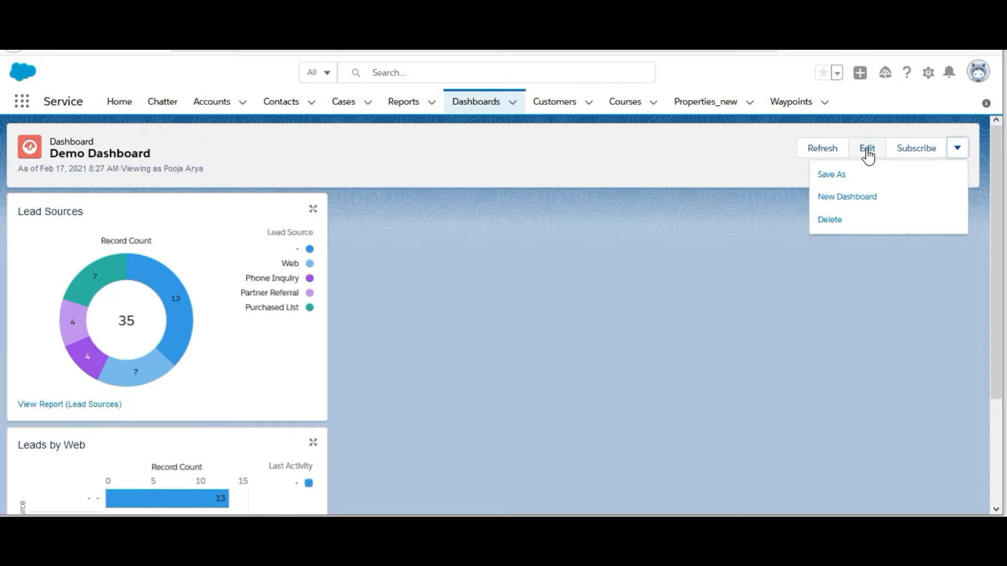
pyautogui.click(866, 148)
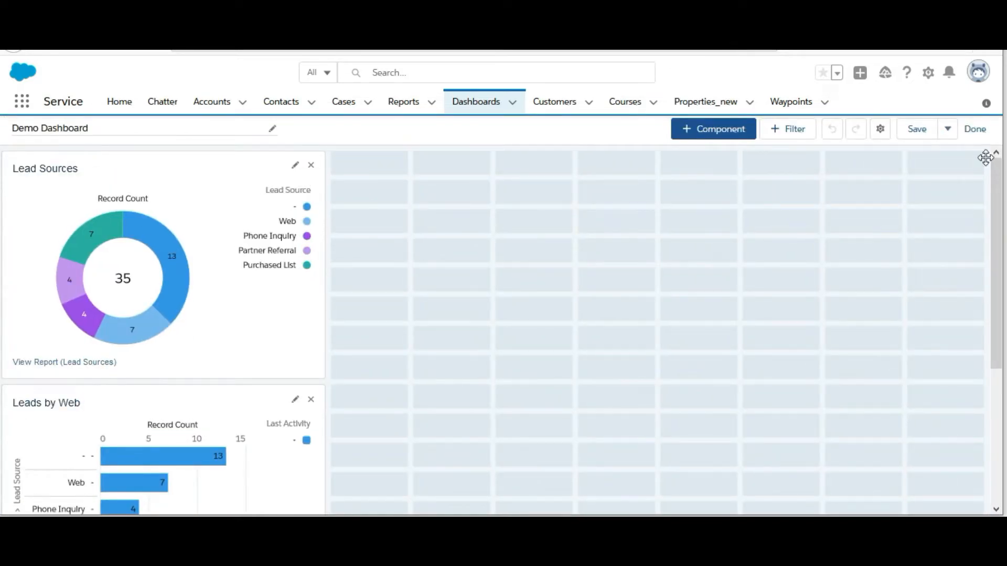
pyautogui.moveTo(889, 155)
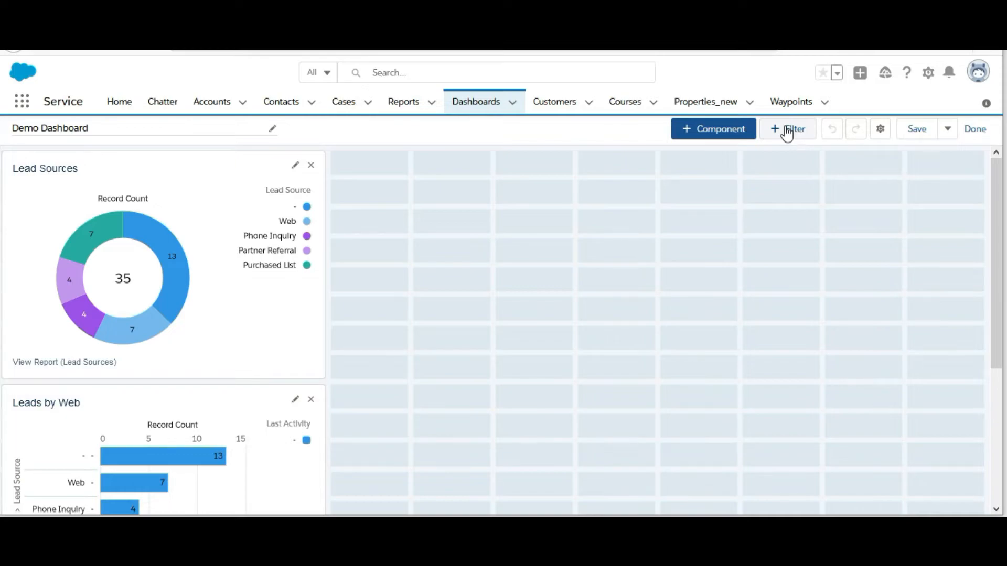
pyautogui.moveTo(786, 137)
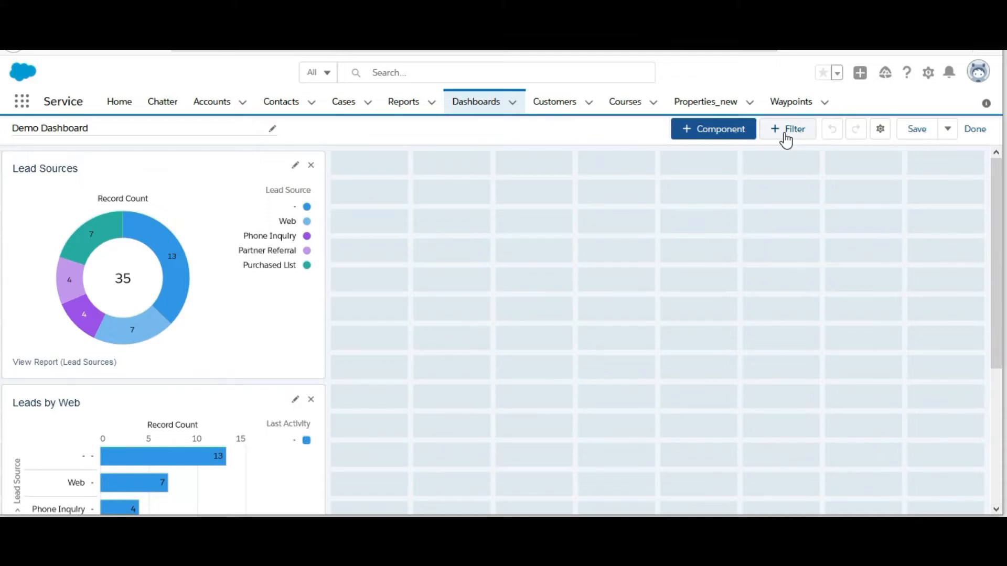
pyautogui.moveTo(881, 129)
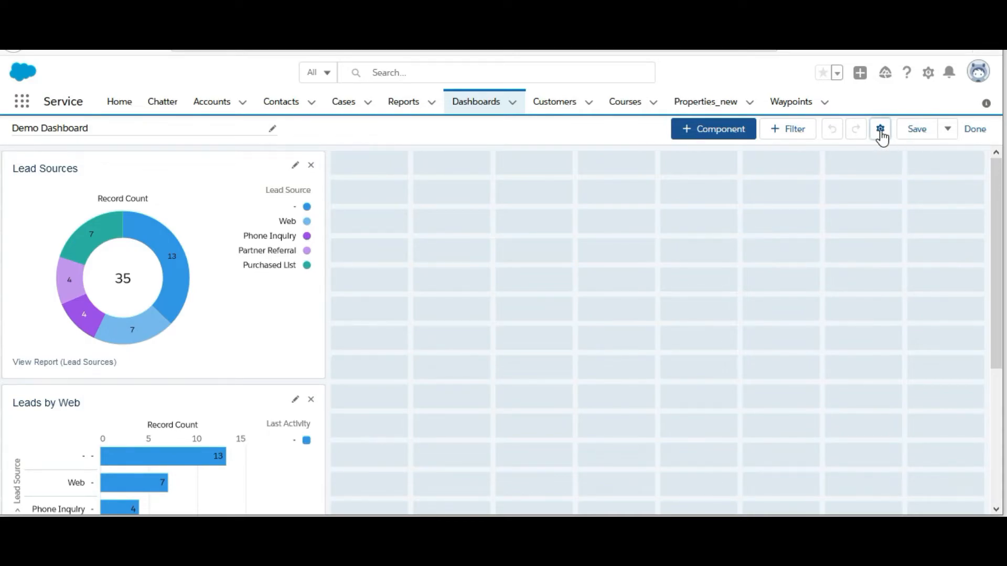
pyautogui.click(880, 129)
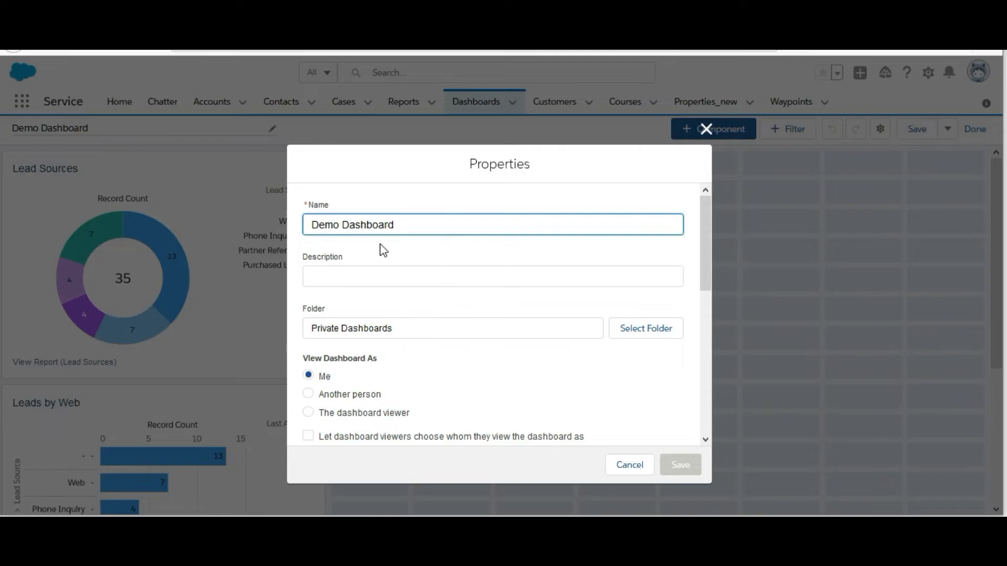
pyautogui.scroll(-3)
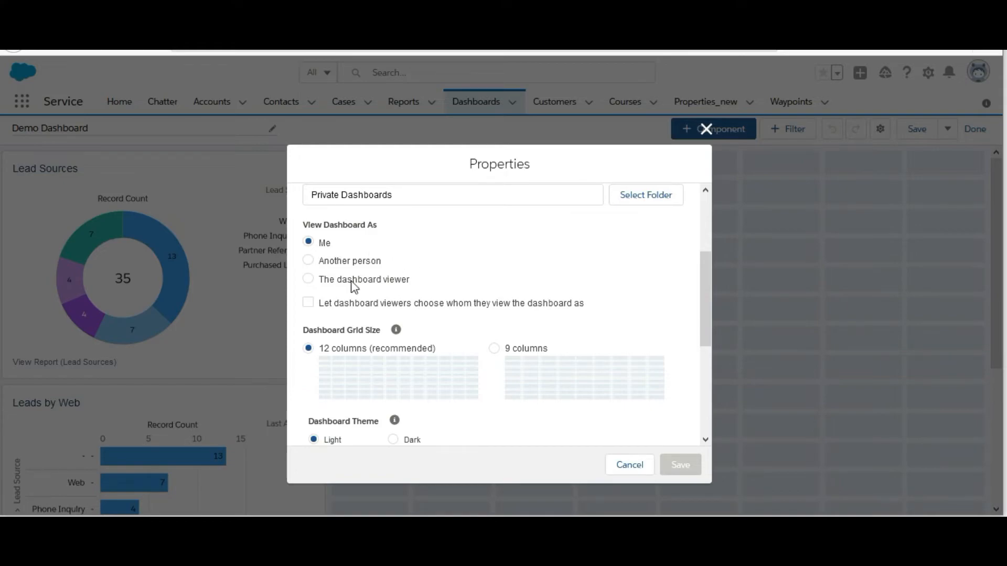
pyautogui.click(308, 261)
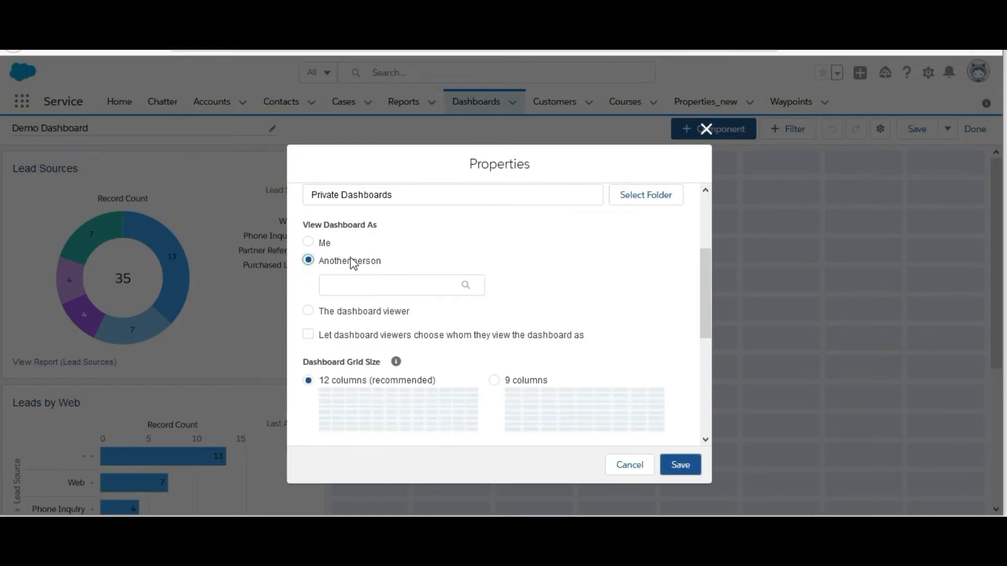
pyautogui.click(385, 285)
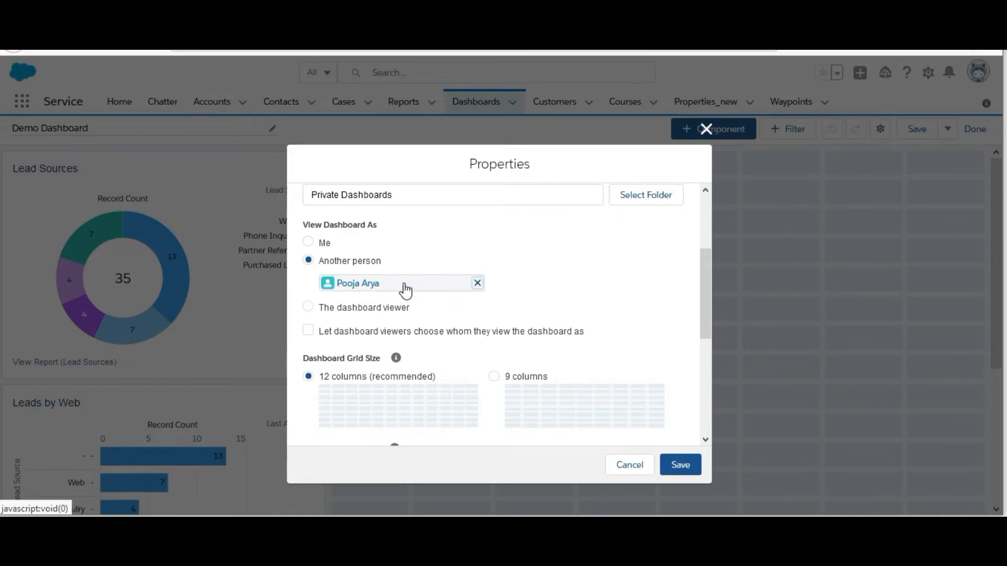
pyautogui.click(398, 283)
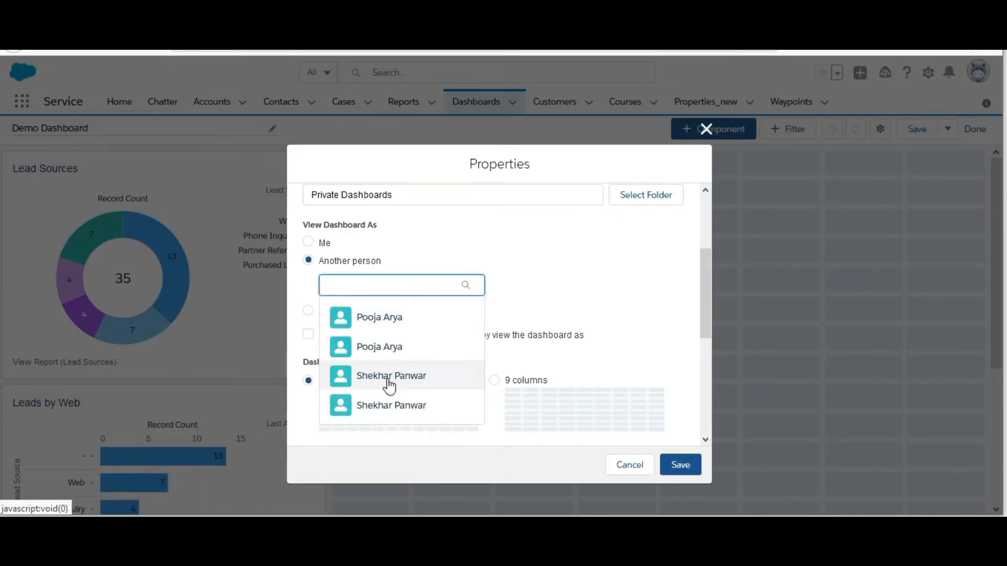
pyautogui.click(390, 376)
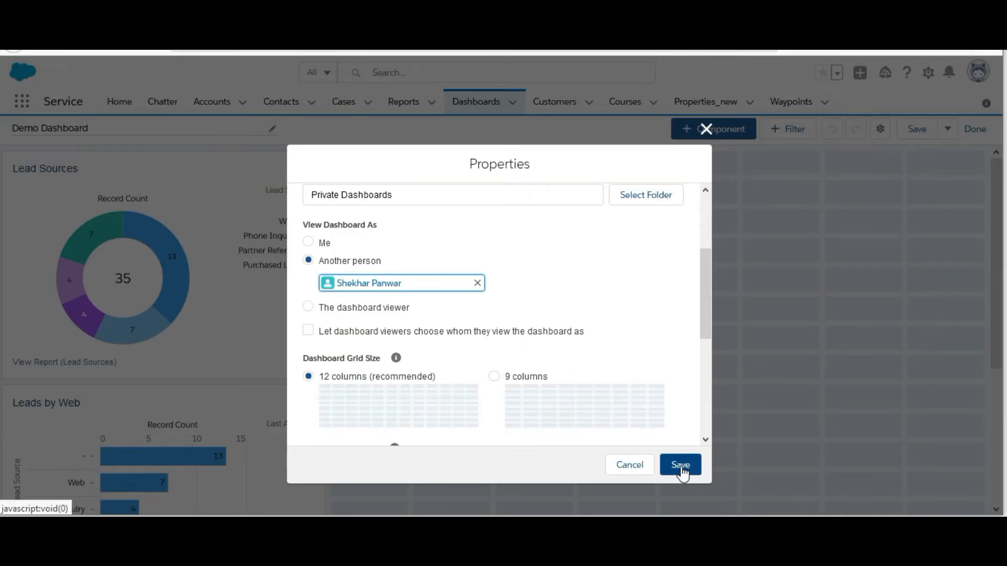
pyautogui.click(680, 465)
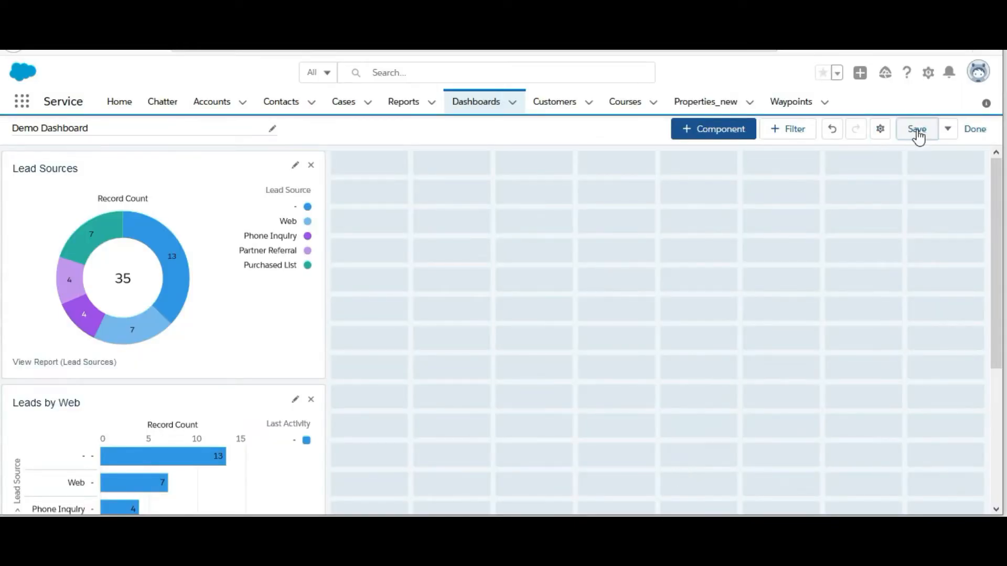
# - Save Demo Dashboard and return to viewing it
pyautogui.click(917, 129)
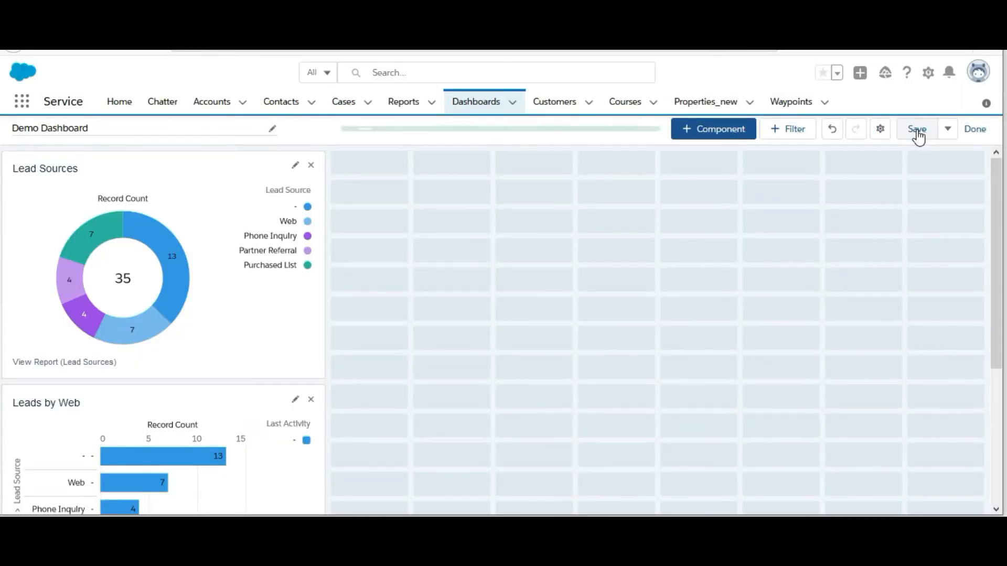
pyautogui.click(917, 129)
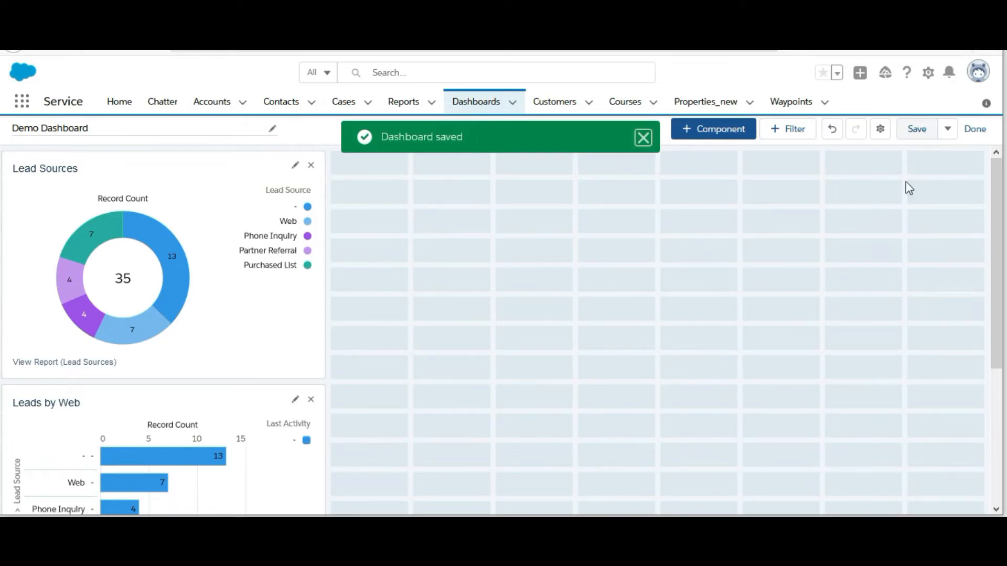
pyautogui.click(975, 128)
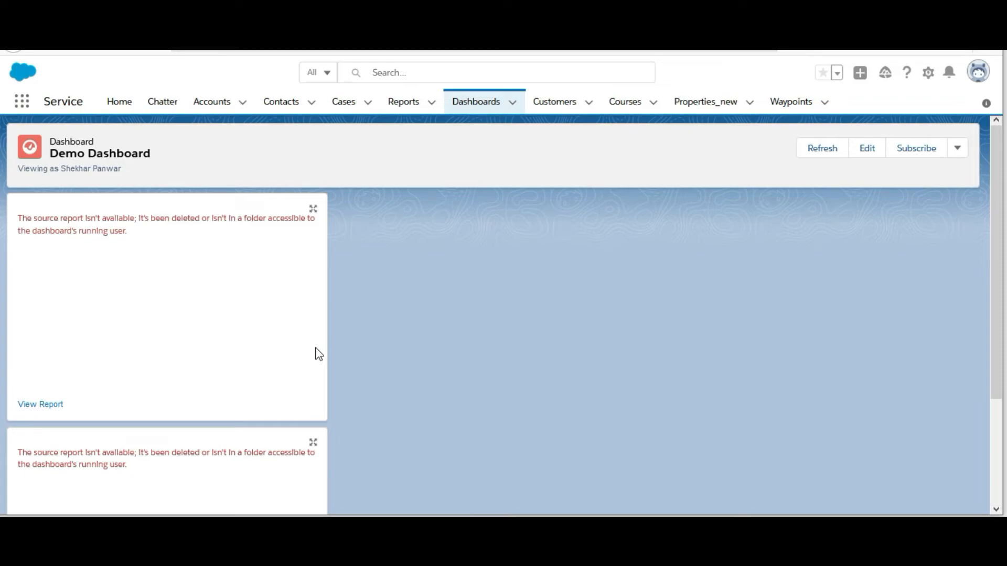
pyautogui.moveTo(127, 175)
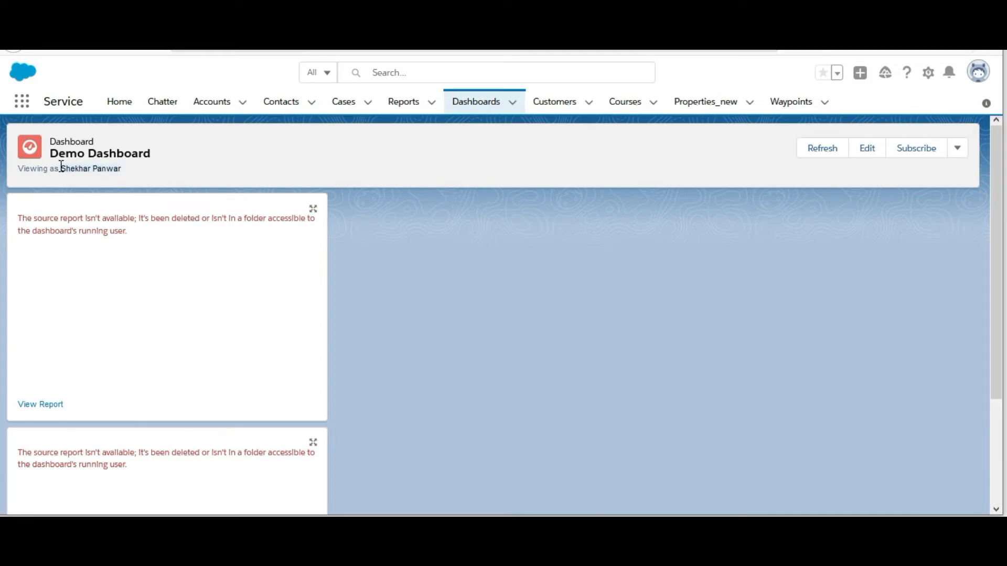
pyautogui.moveTo(141, 388)
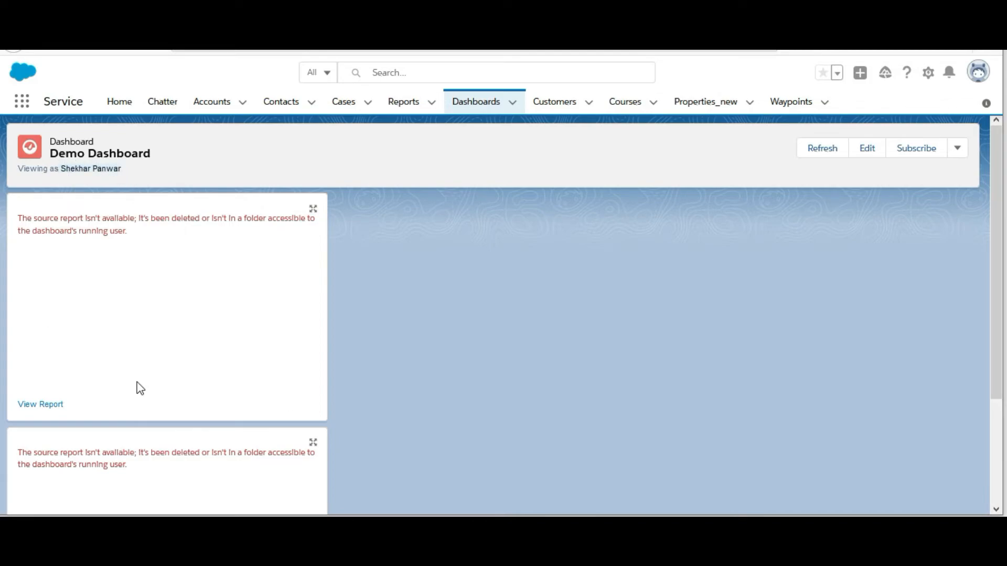
pyautogui.moveTo(167, 321)
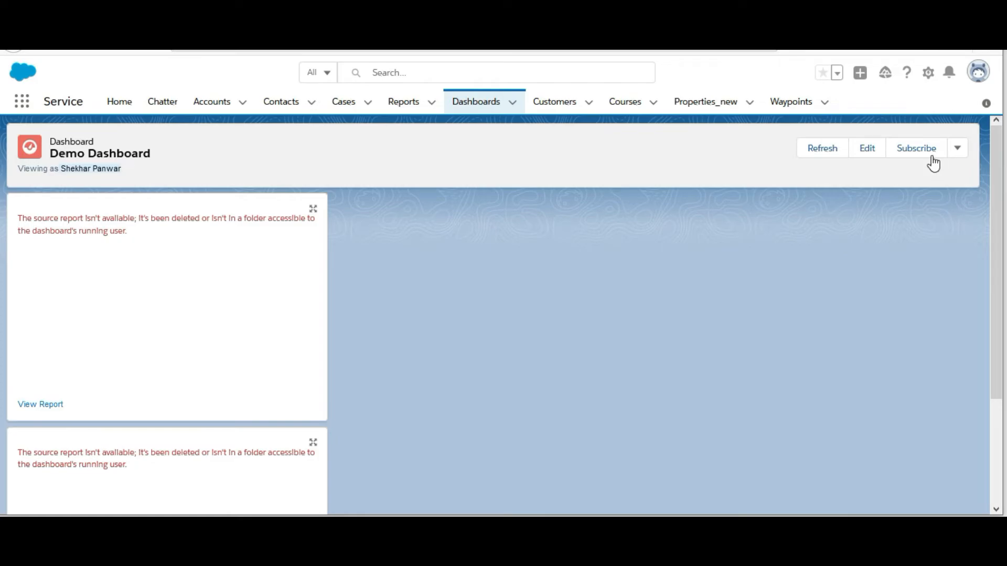
# - Reopen the dashboard for editing after seeing the source report errors
pyautogui.click(867, 148)
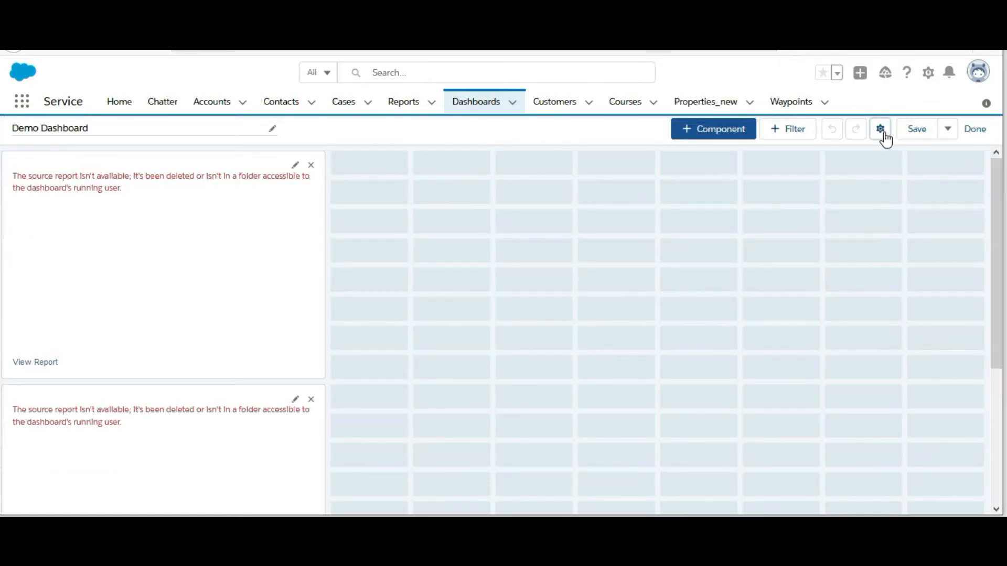
# - Revisit the properties' View Dashboard As setting, then save and finish editing
pyautogui.click(880, 128)
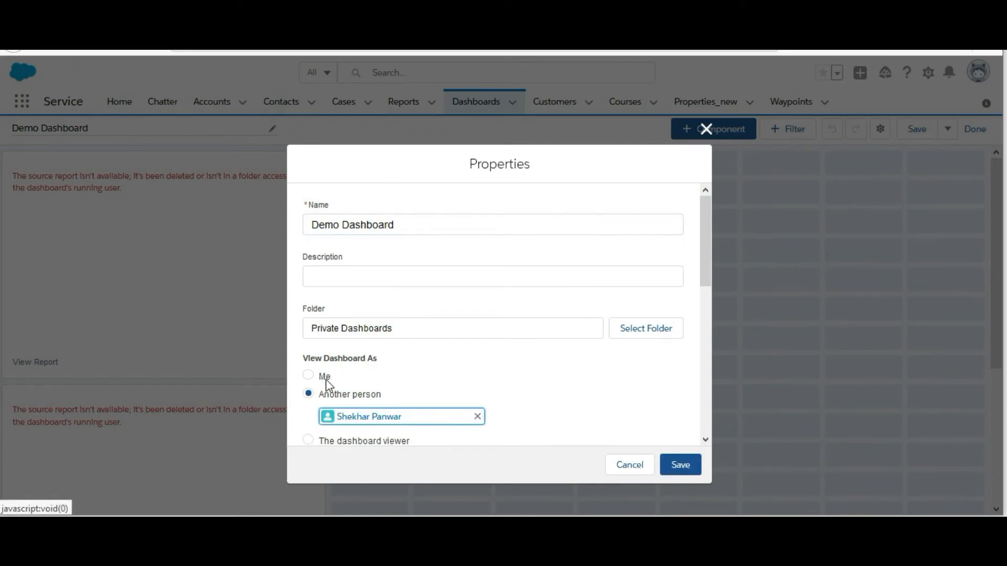
pyautogui.click(680, 465)
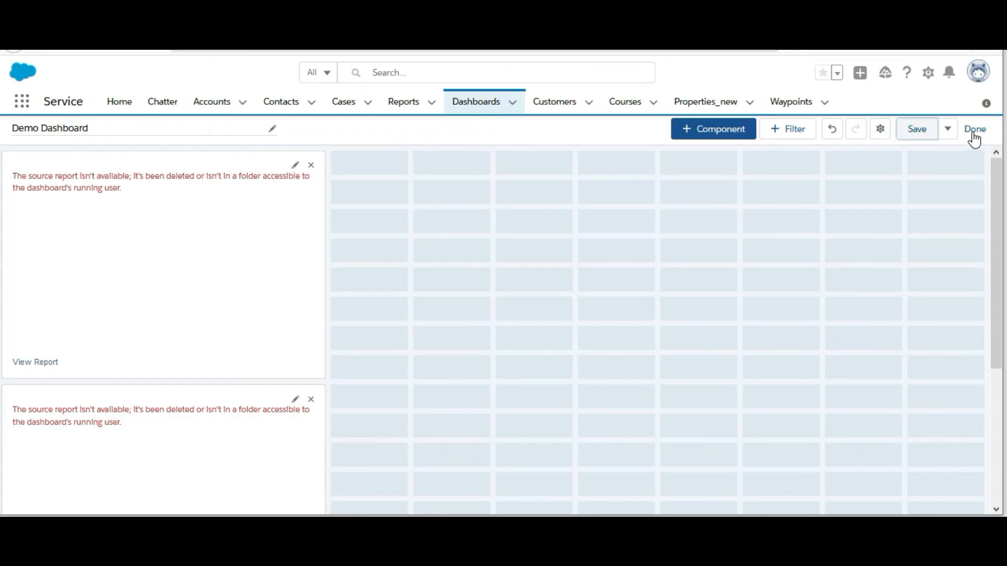
pyautogui.click(974, 129)
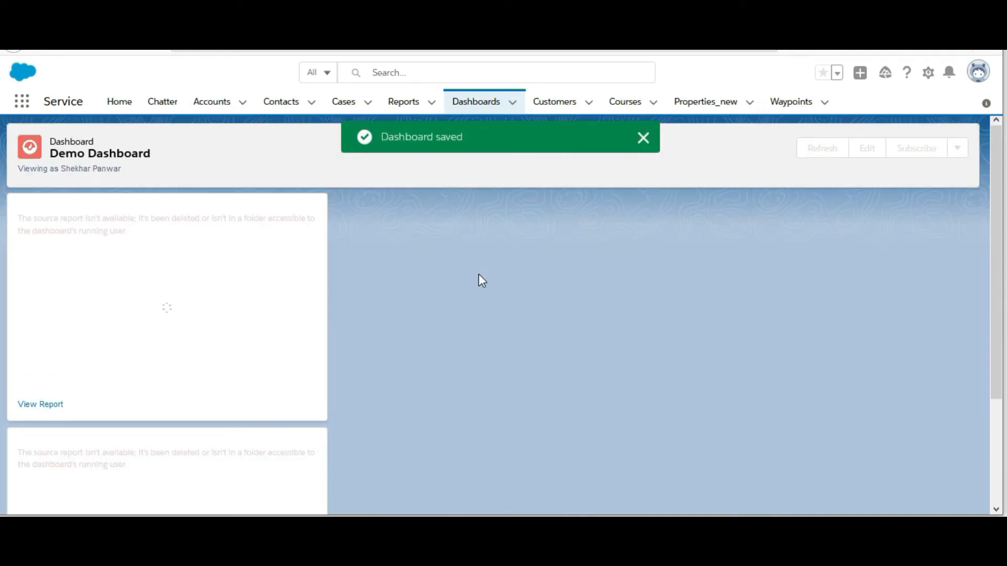